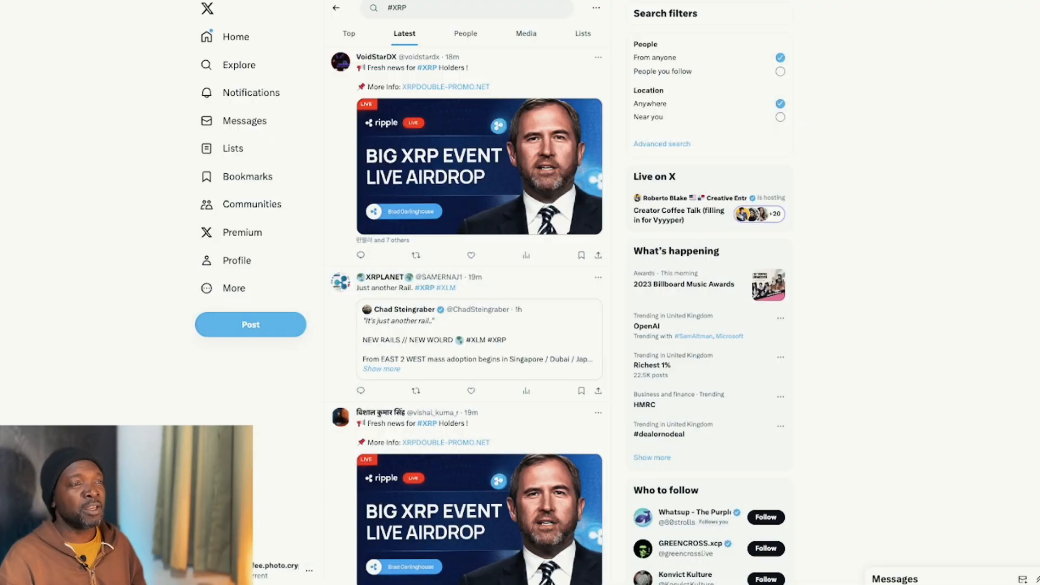
pyautogui.moveTo(525, 118)
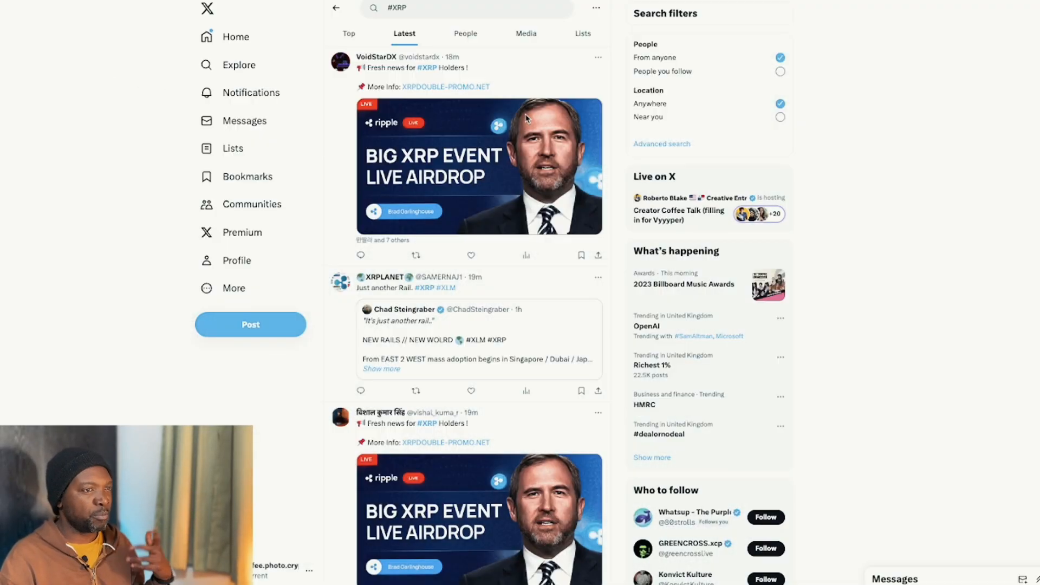
pyautogui.moveTo(914, 160)
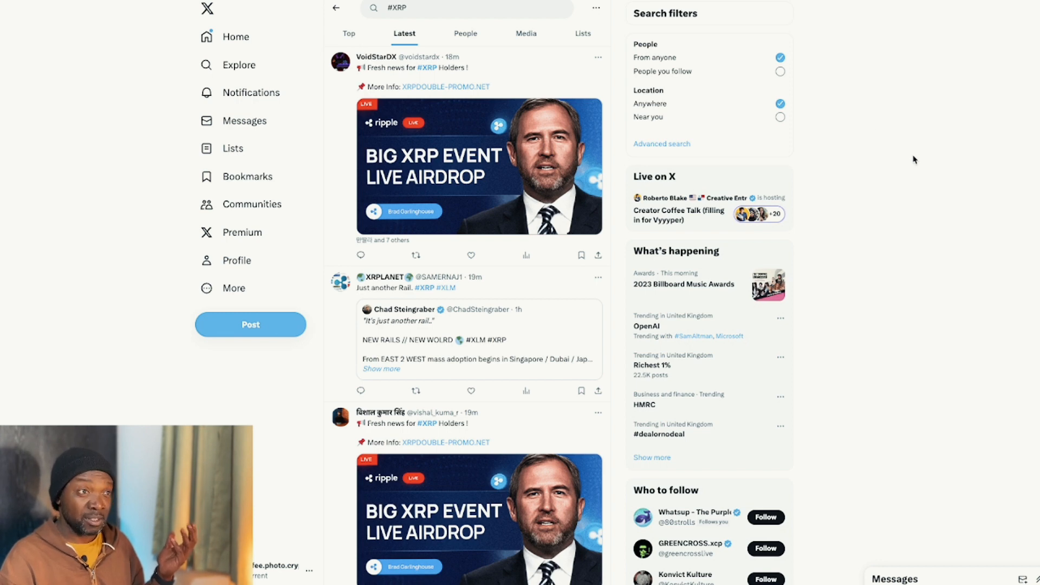
pyautogui.moveTo(900, 170)
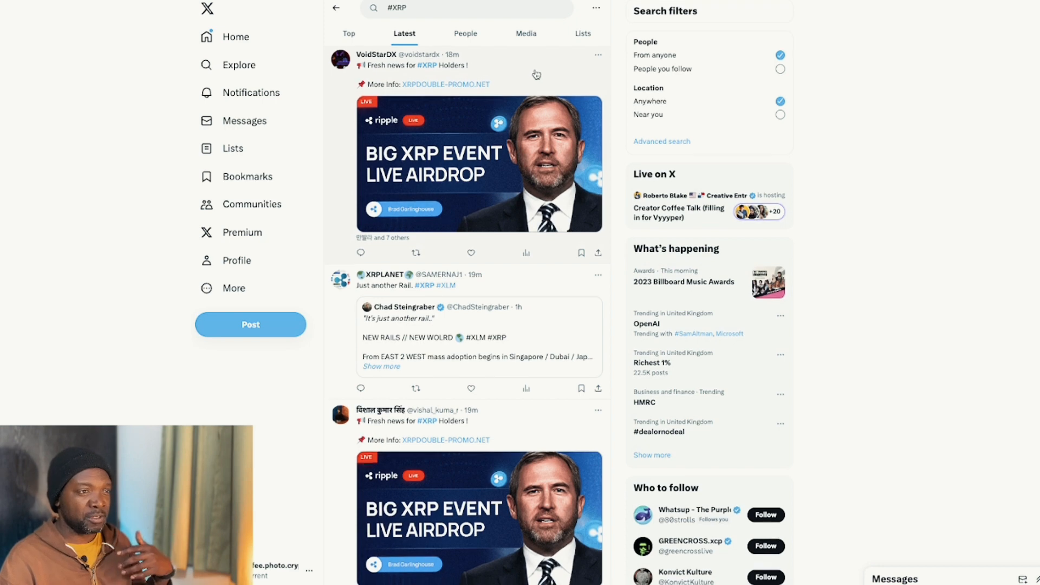
pyautogui.moveTo(458, 166)
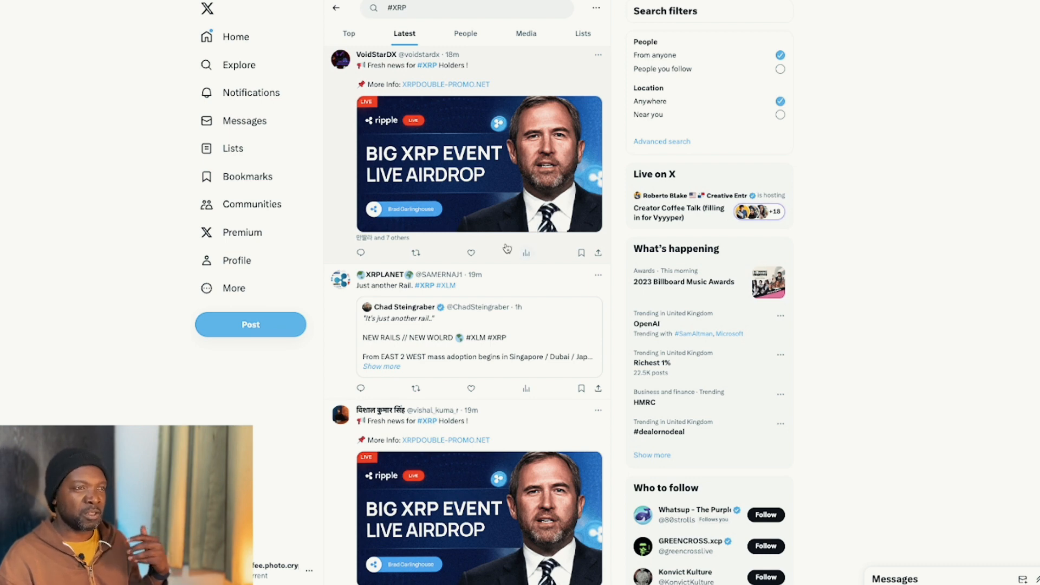
pyautogui.moveTo(564, 247)
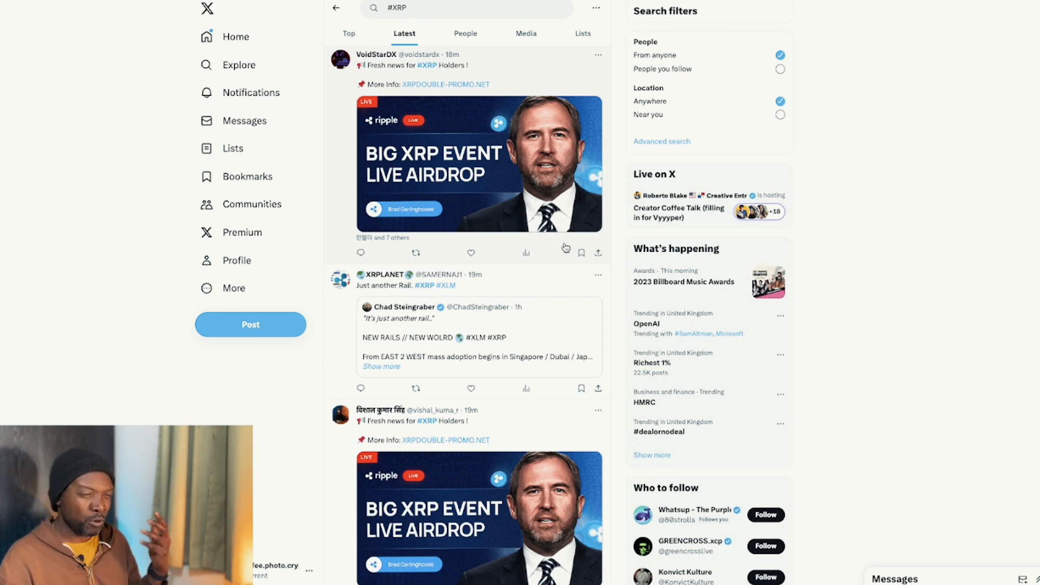
pyautogui.moveTo(560, 237)
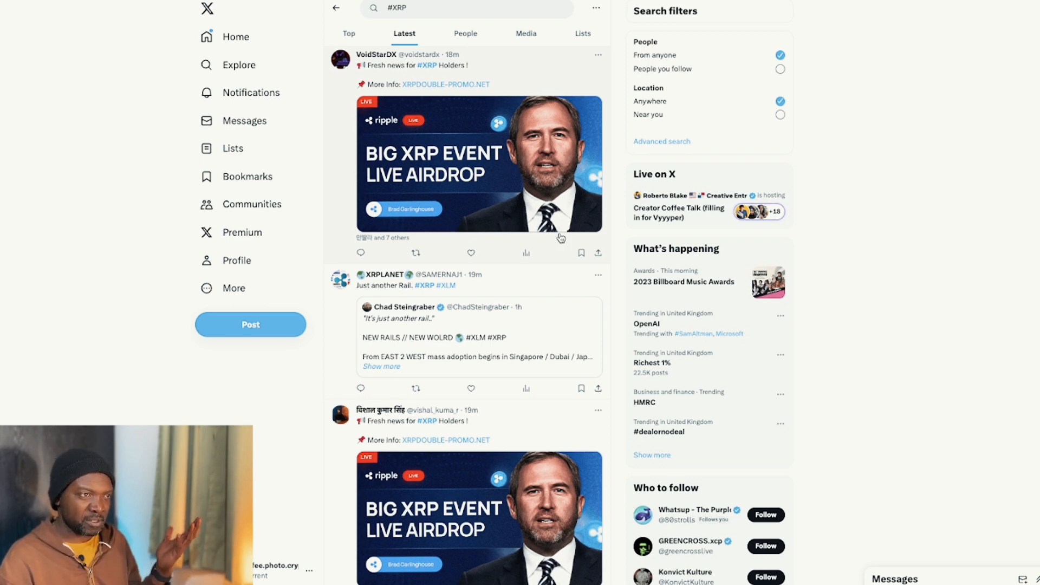
pyautogui.moveTo(555, 232)
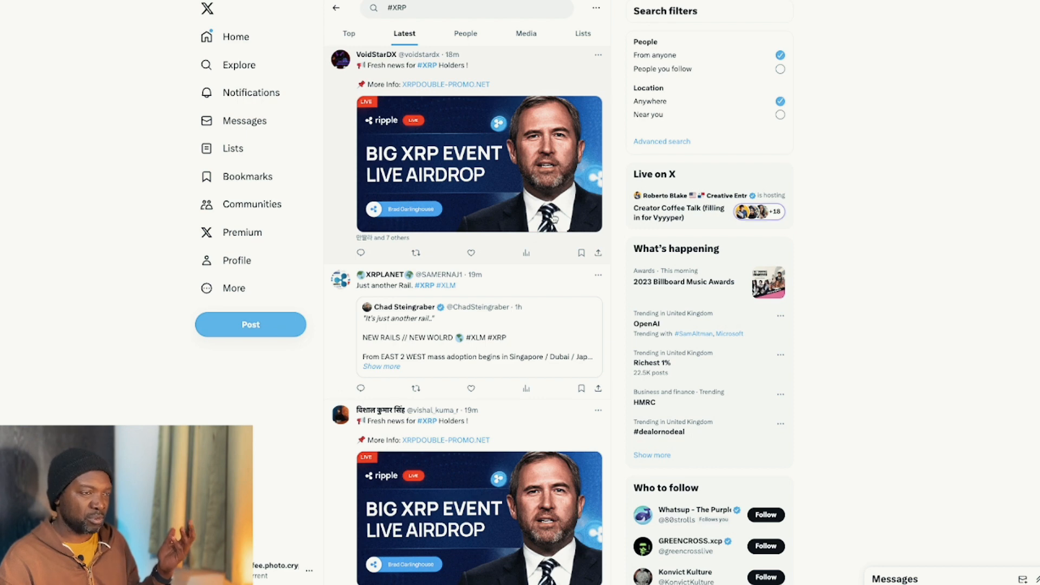
pyautogui.moveTo(411, 156)
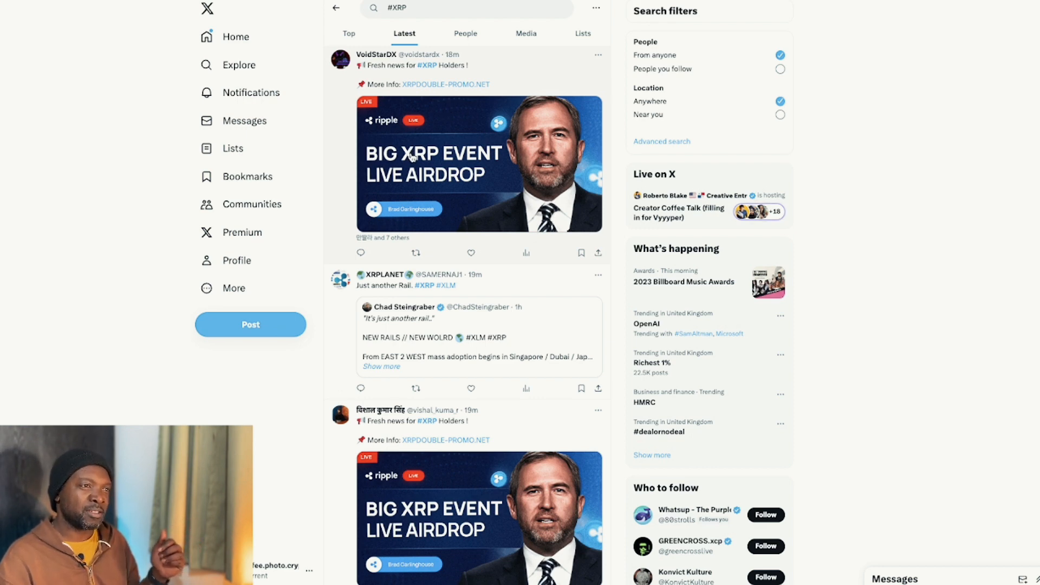
# Scroll down the #XRP Latest results toward the futures signal post.
pyautogui.click(479, 163)
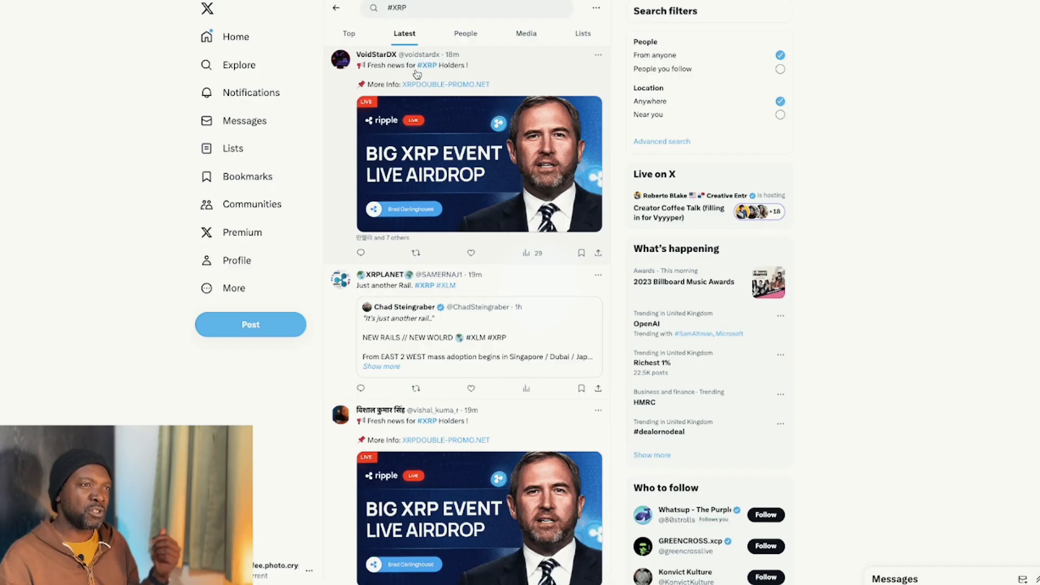
pyautogui.scroll(-3)
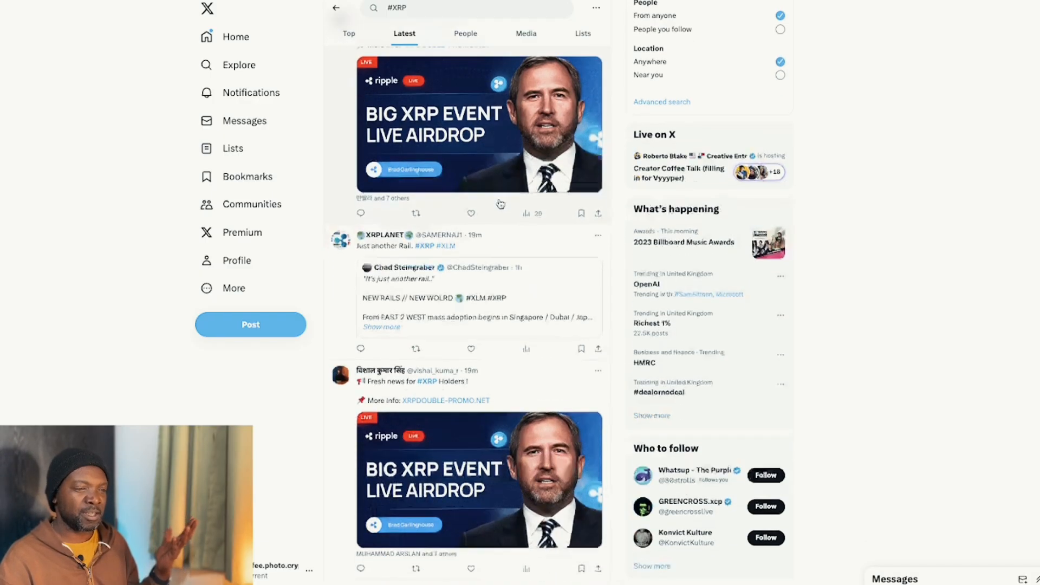
pyautogui.scroll(-3)
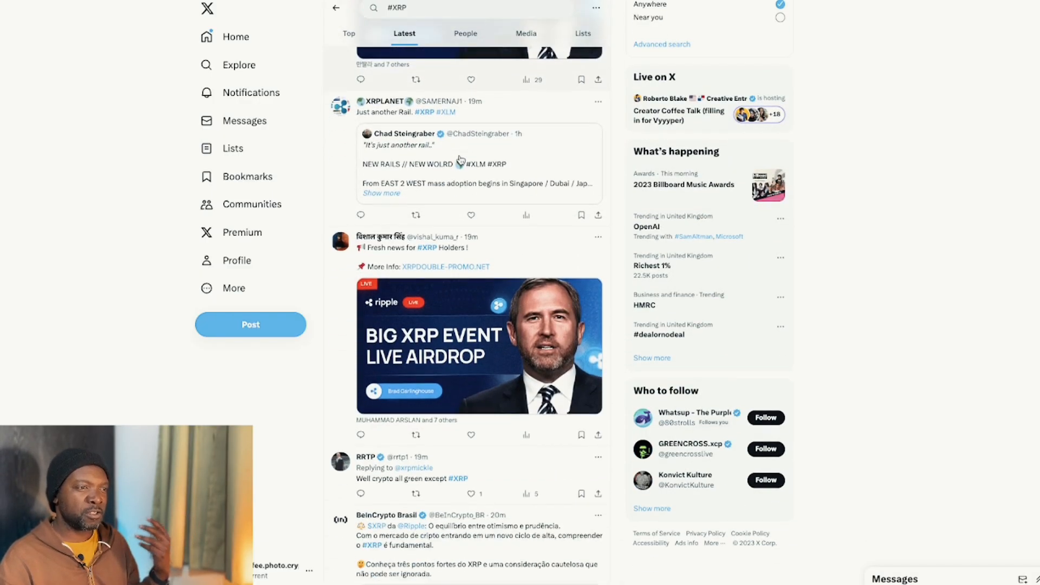
pyautogui.scroll(-3)
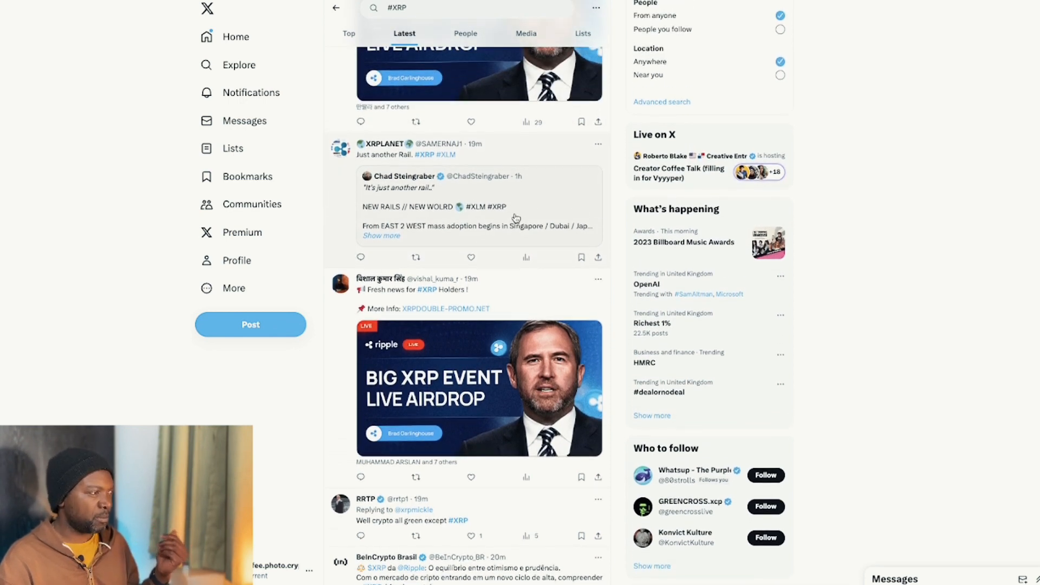
pyautogui.scroll(-3)
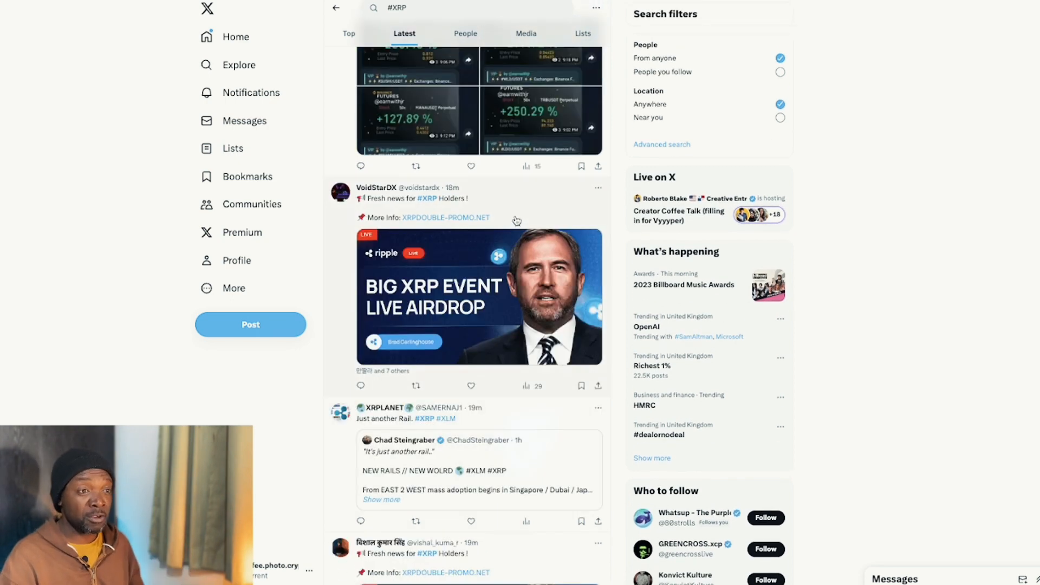
pyautogui.moveTo(513, 217)
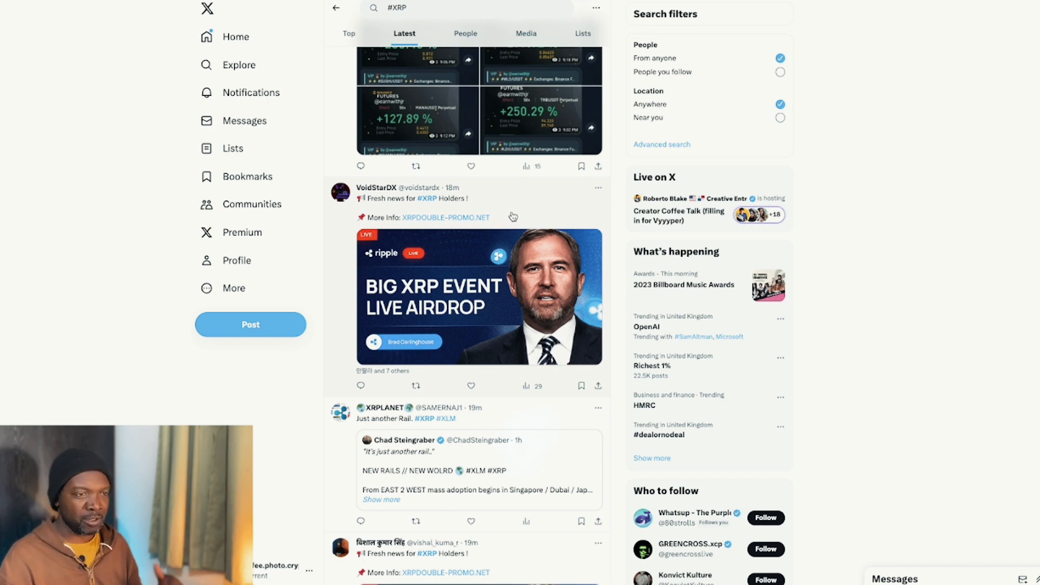
pyautogui.moveTo(529, 208)
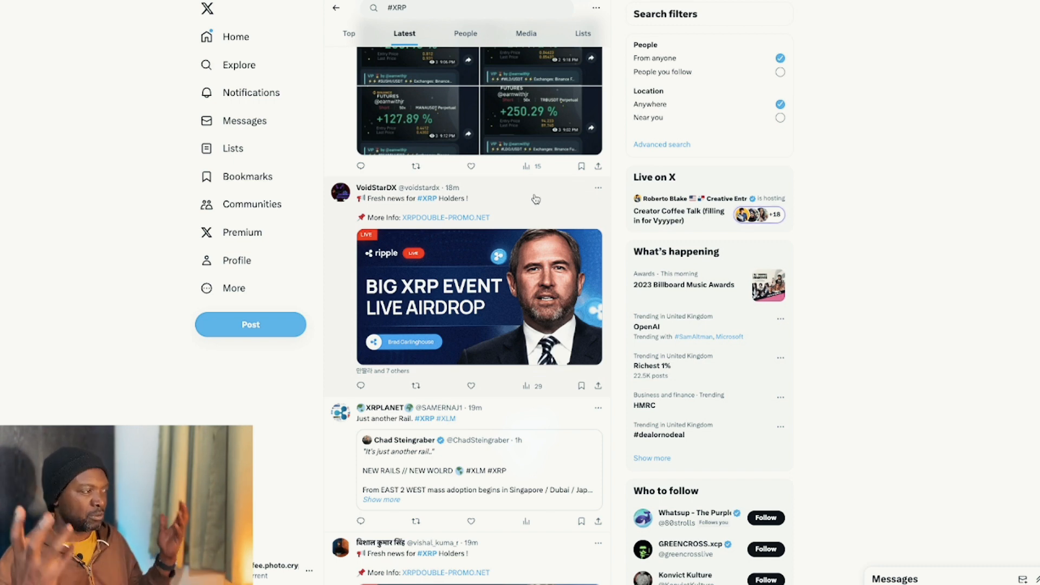
pyautogui.moveTo(464, 257)
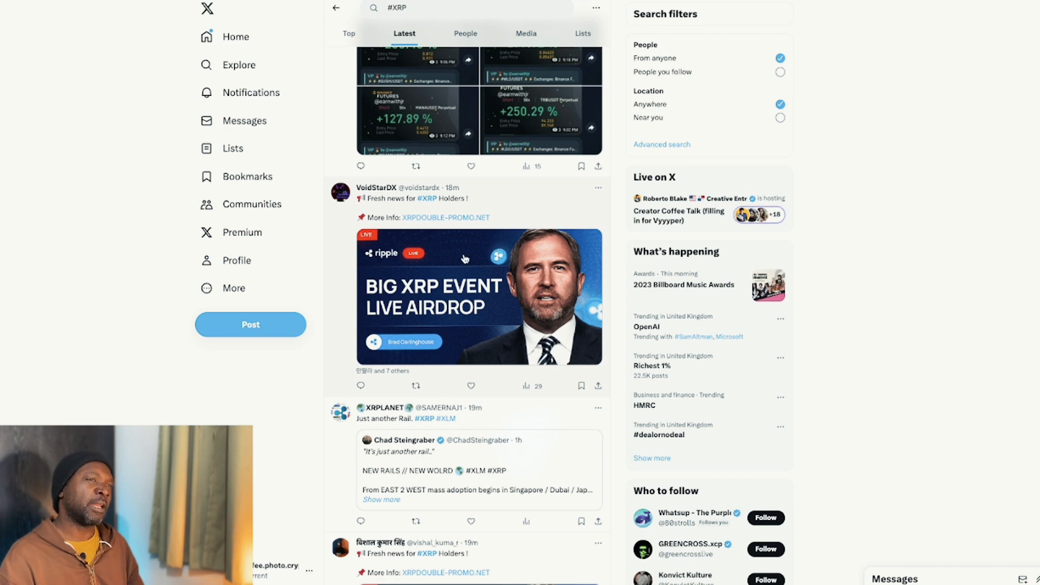
pyautogui.moveTo(564, 192)
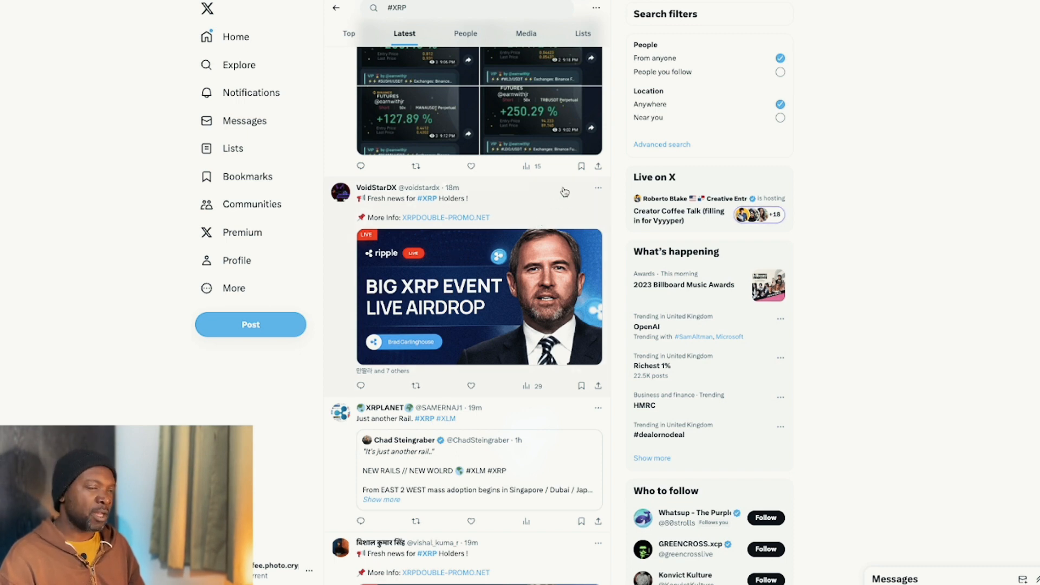
pyautogui.scroll(3)
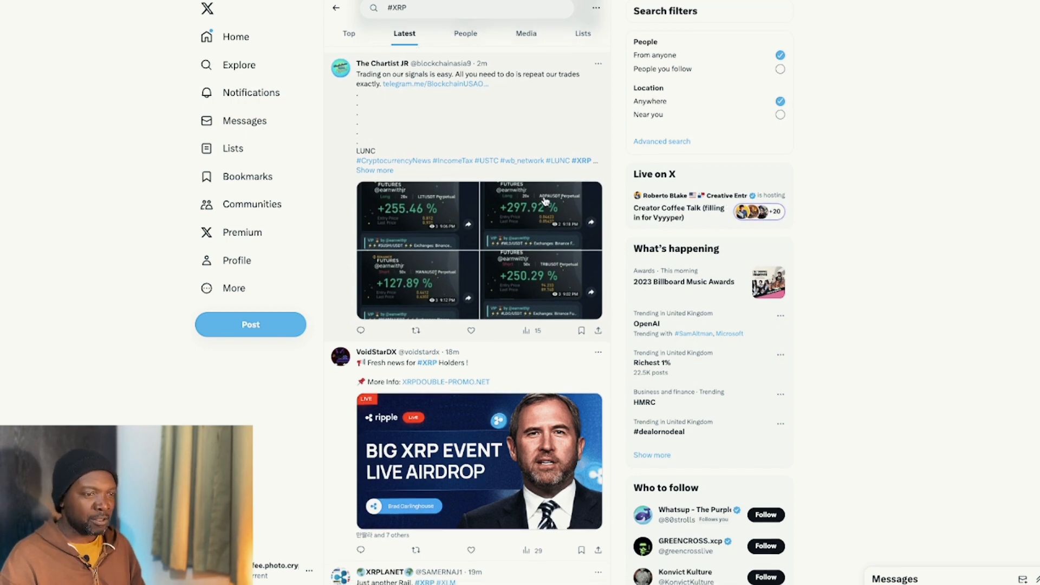
pyautogui.scroll(-3)
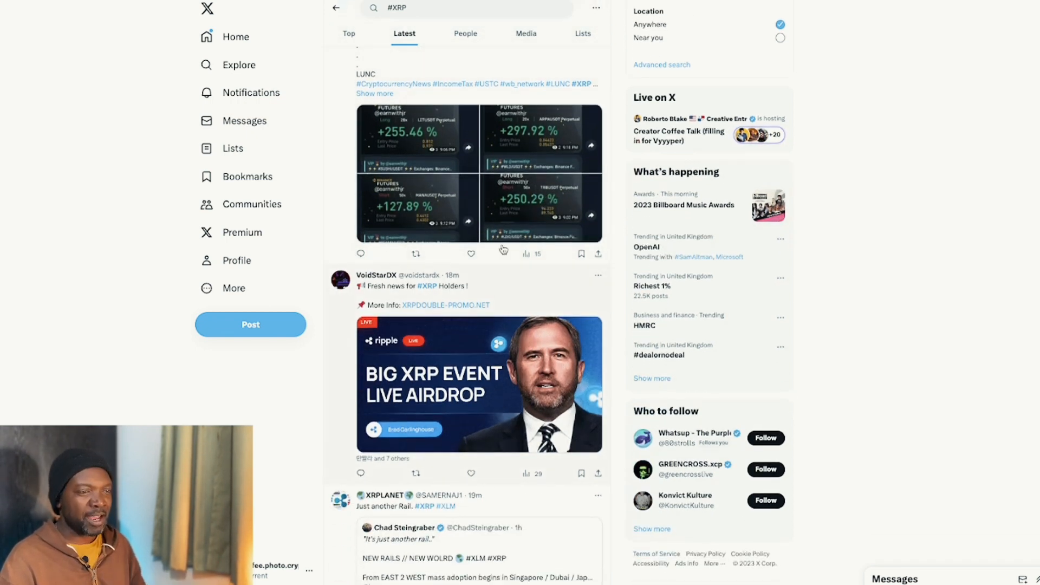
pyautogui.scroll(-3)
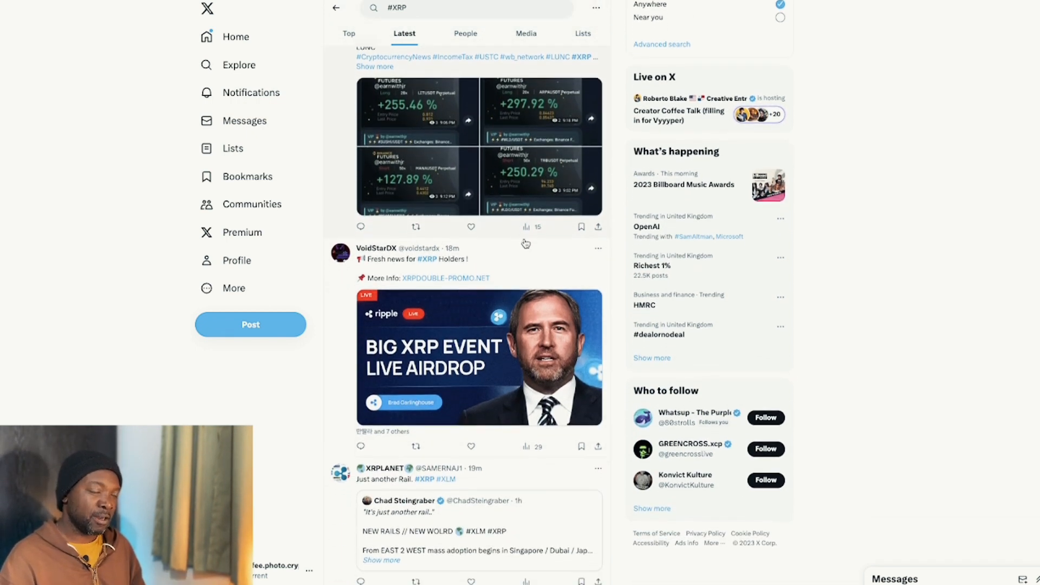
pyautogui.moveTo(485, 199)
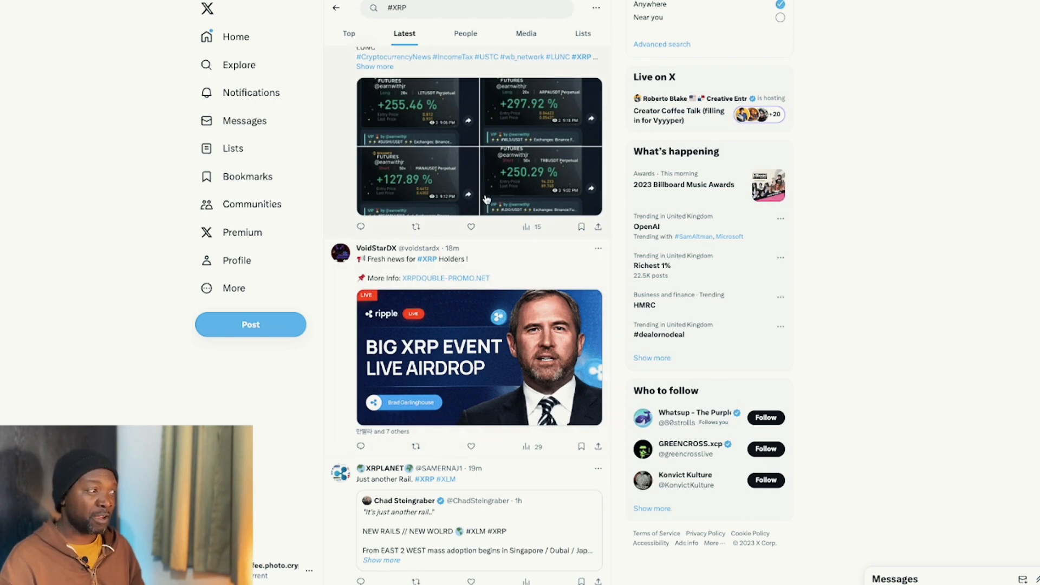
pyautogui.scroll(-3)
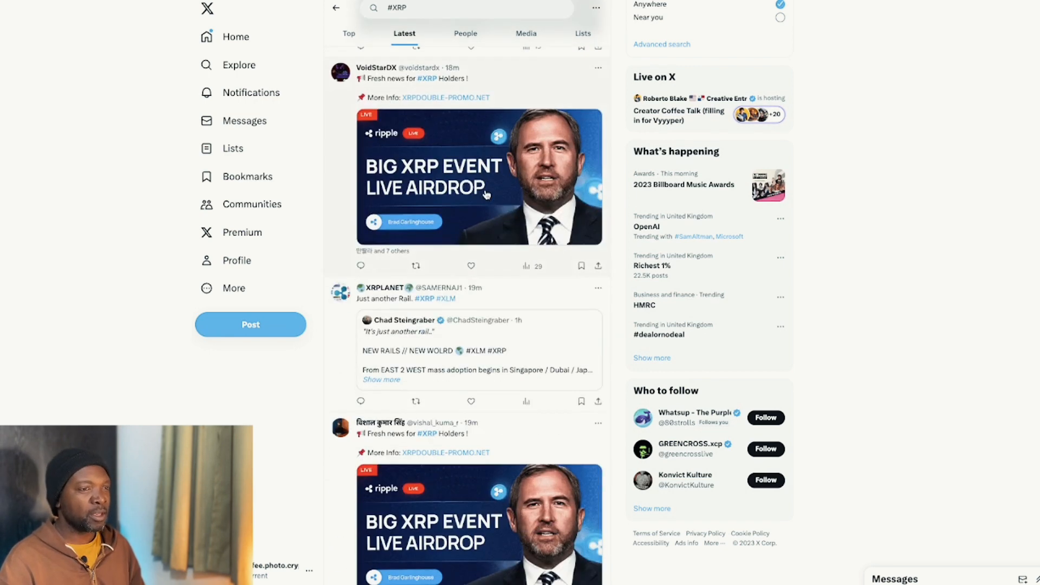
pyautogui.moveTo(541, 273)
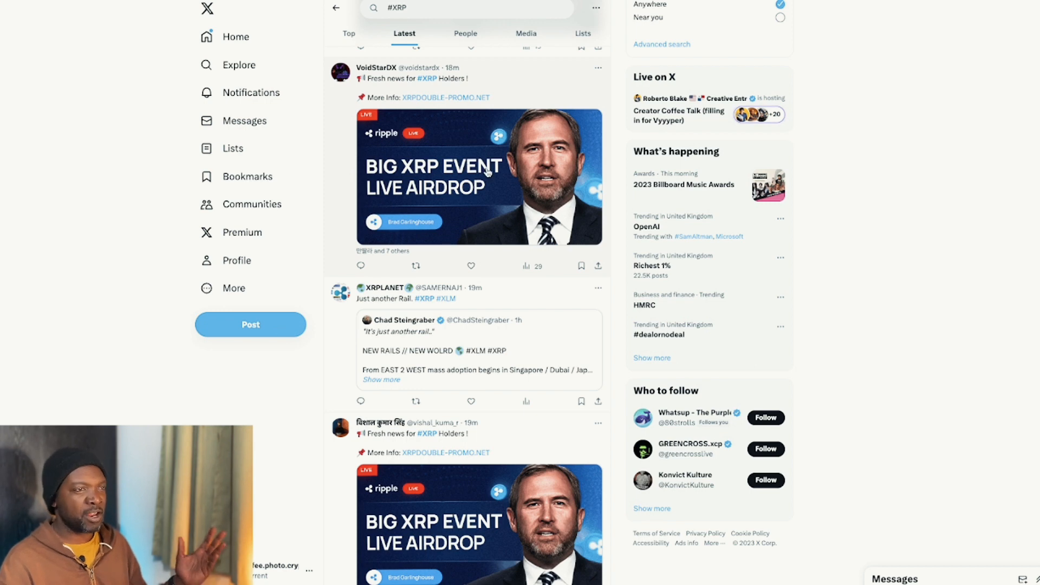
pyautogui.moveTo(505, 186)
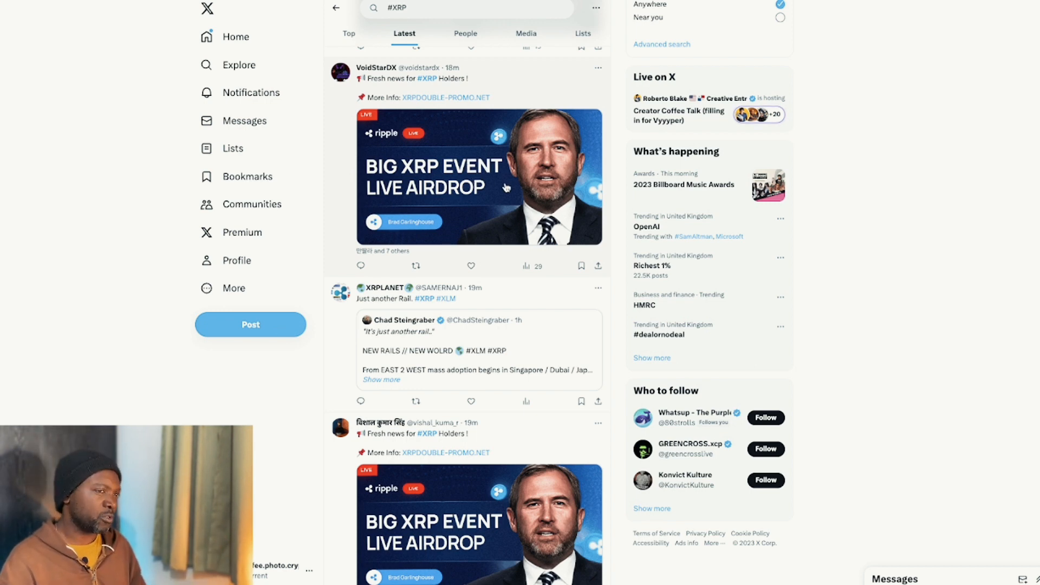
pyautogui.moveTo(544, 175)
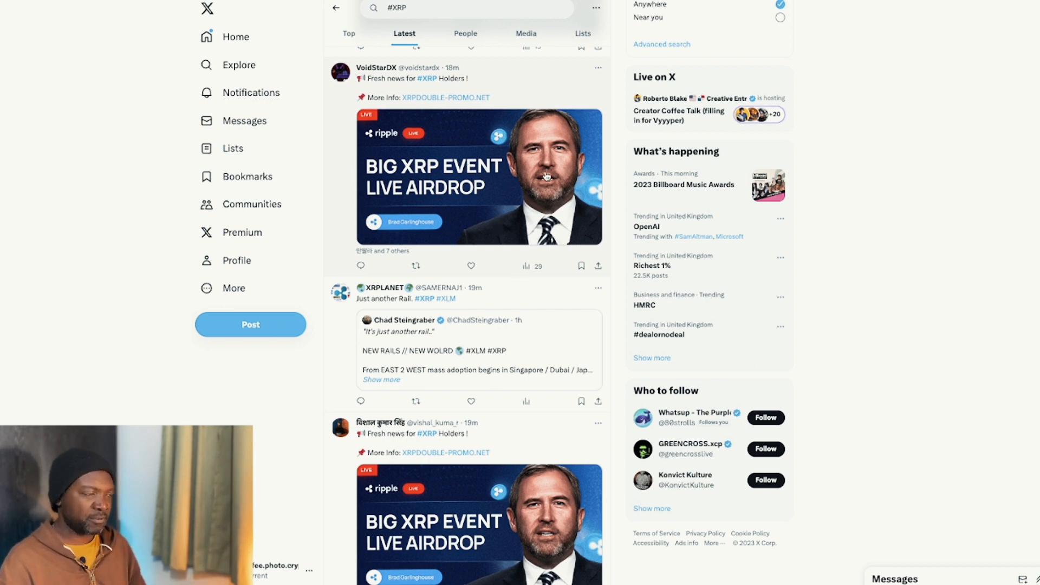
# Keep scrolling until VoidStarDX's 'BIG XRP EVENT LIVE AIRDROP' promo and quoted XLM post appear.
pyautogui.scroll(-3)
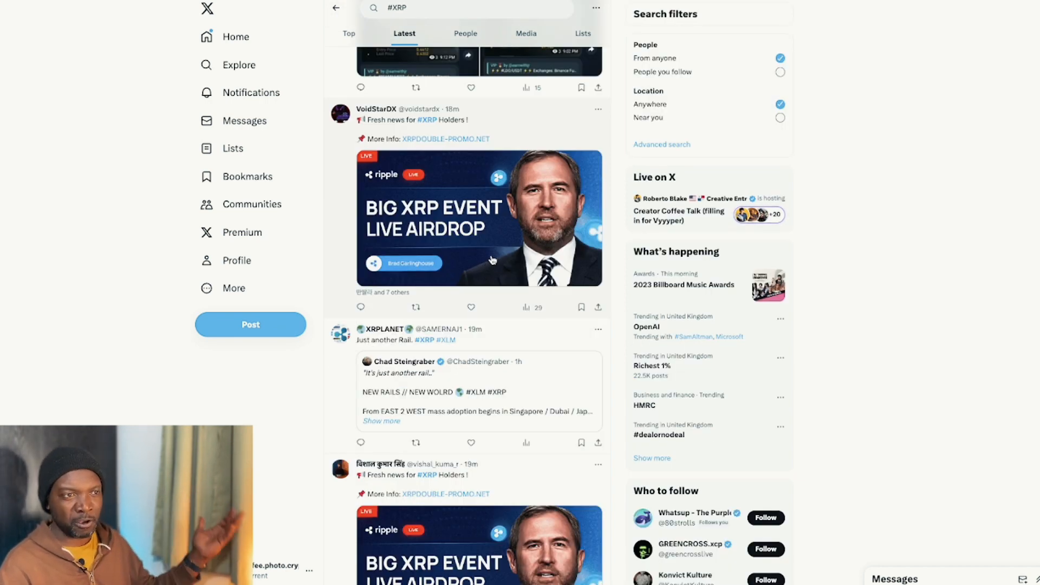
pyautogui.moveTo(494, 234)
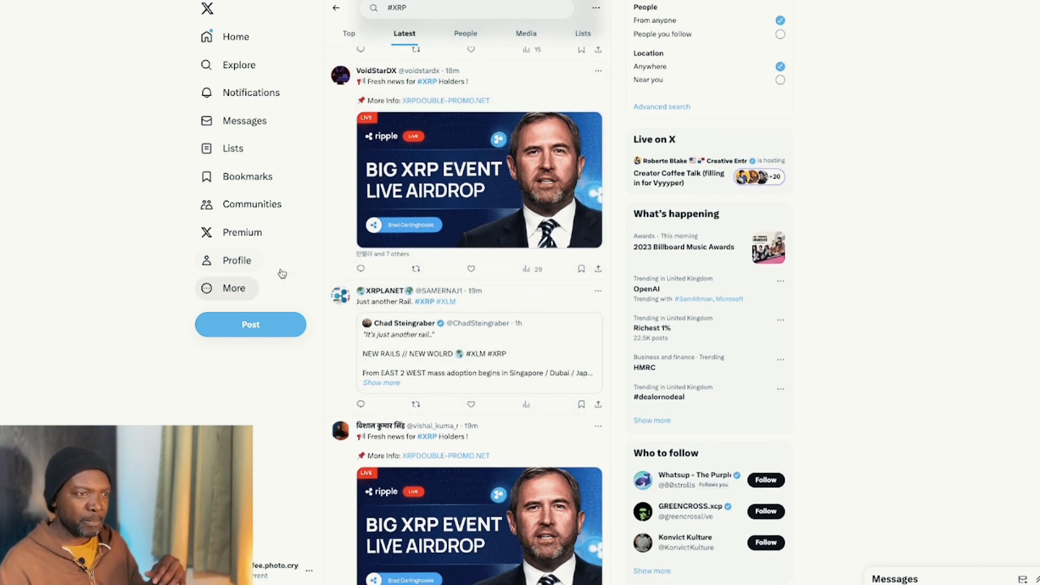
pyautogui.scroll(3)
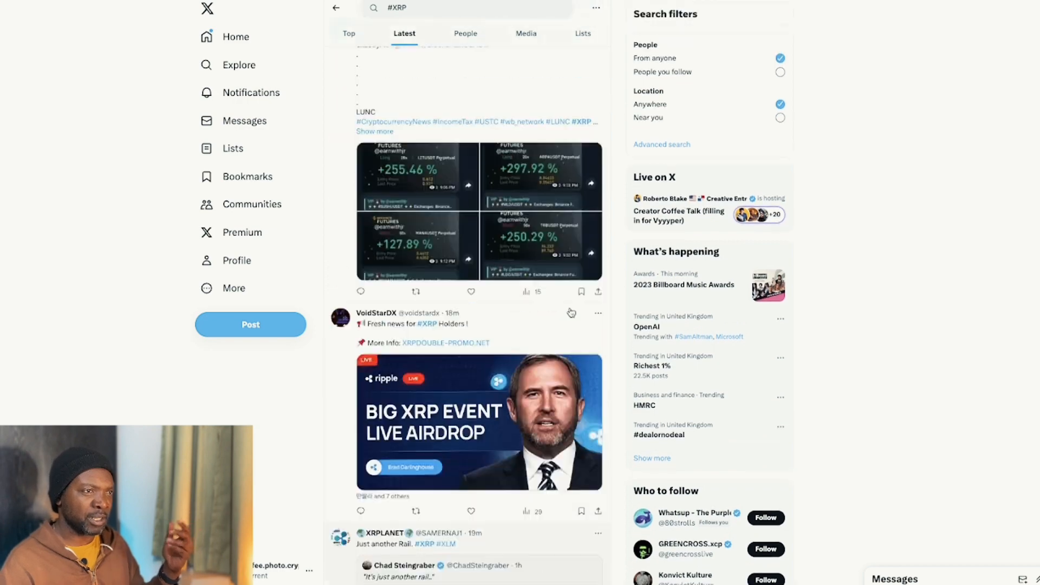
pyautogui.scroll(-3)
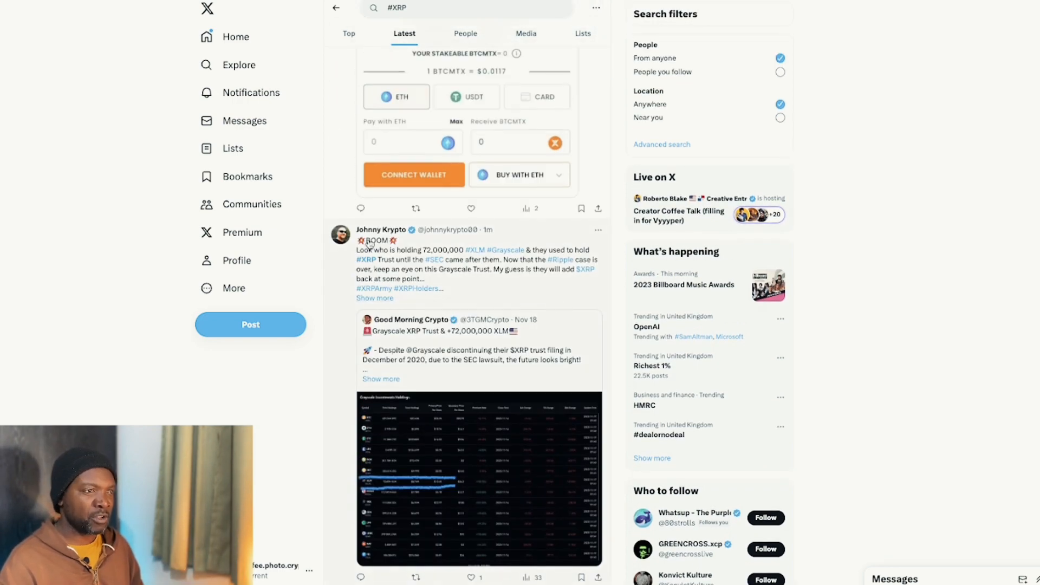
pyautogui.scroll(-3)
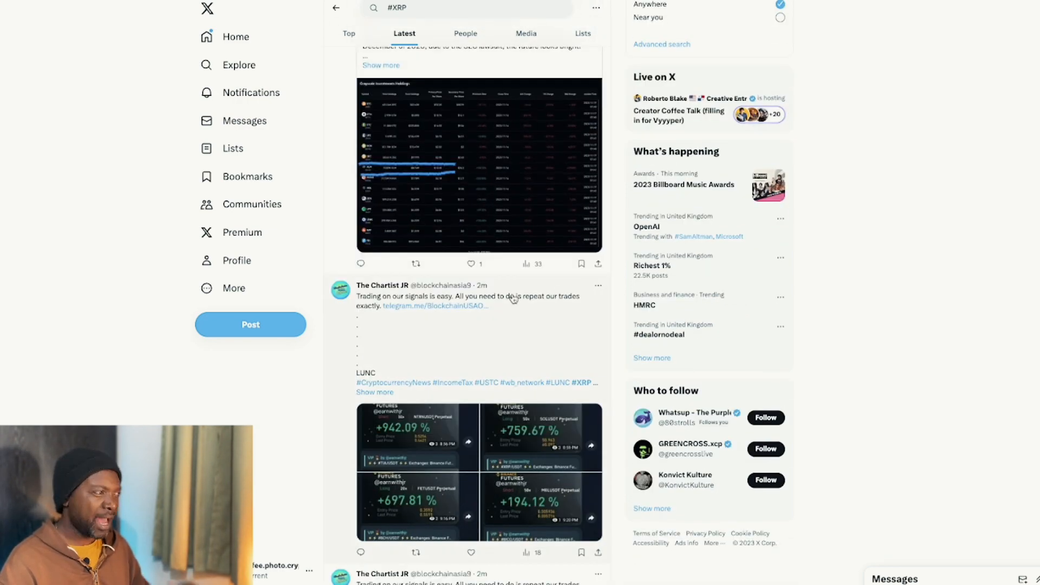
pyautogui.scroll(-3)
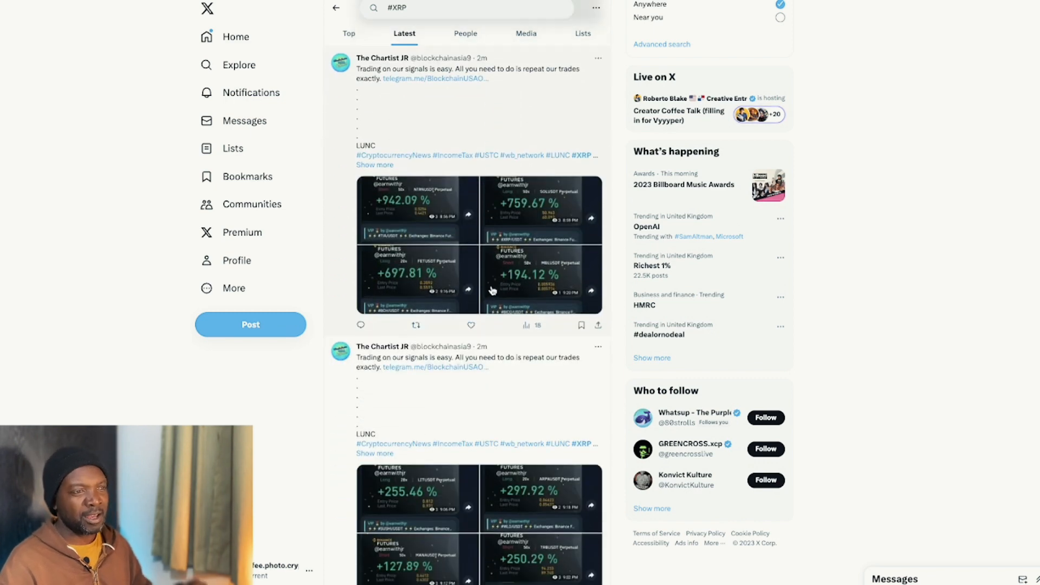
pyautogui.scroll(-3)
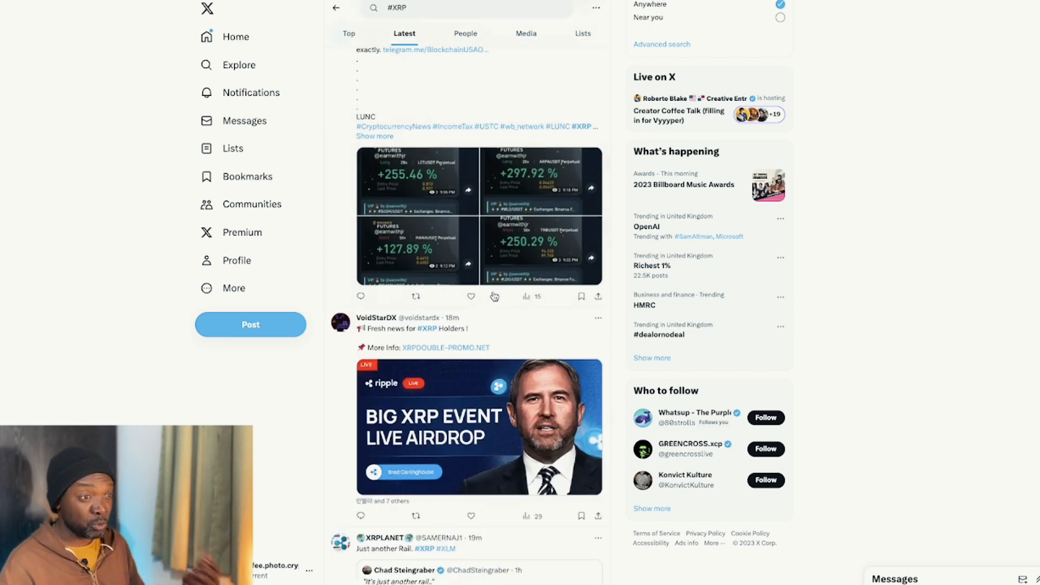
pyautogui.scroll(-3)
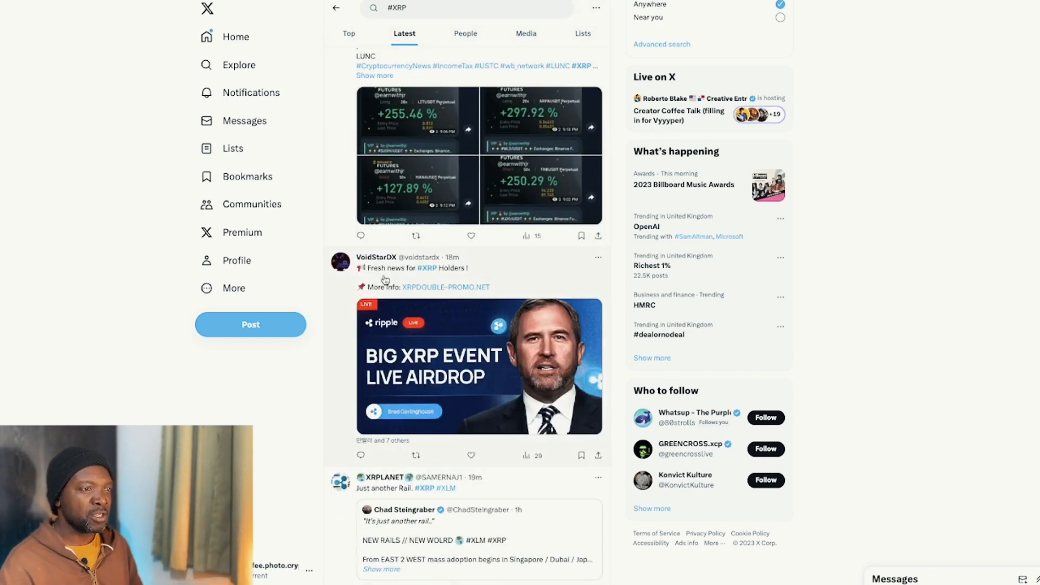
# Open VoidStarDX's profile from the airdrop post and scroll through its posts.
pyautogui.click(375, 257)
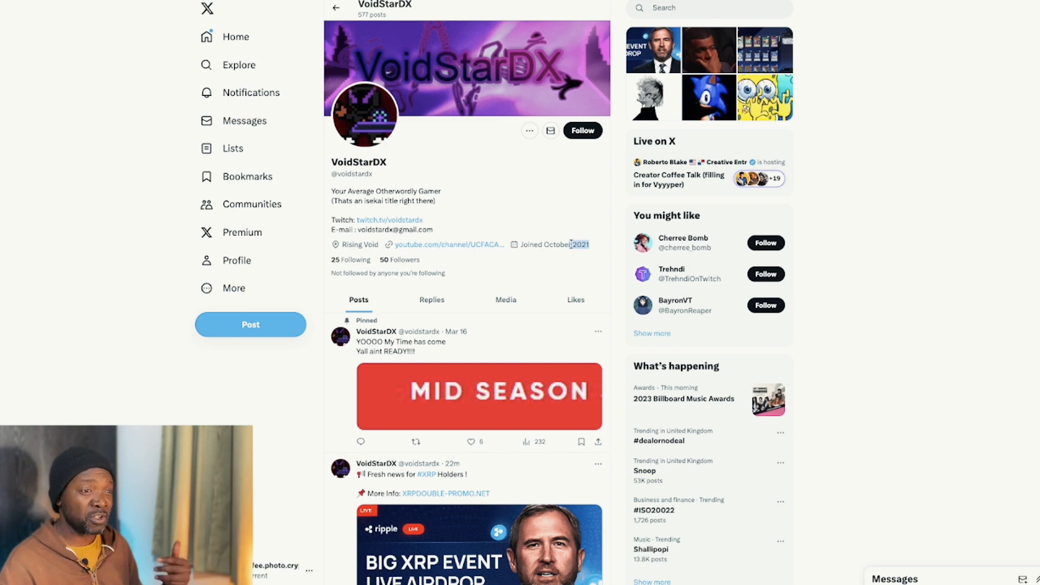
pyautogui.scroll(-3)
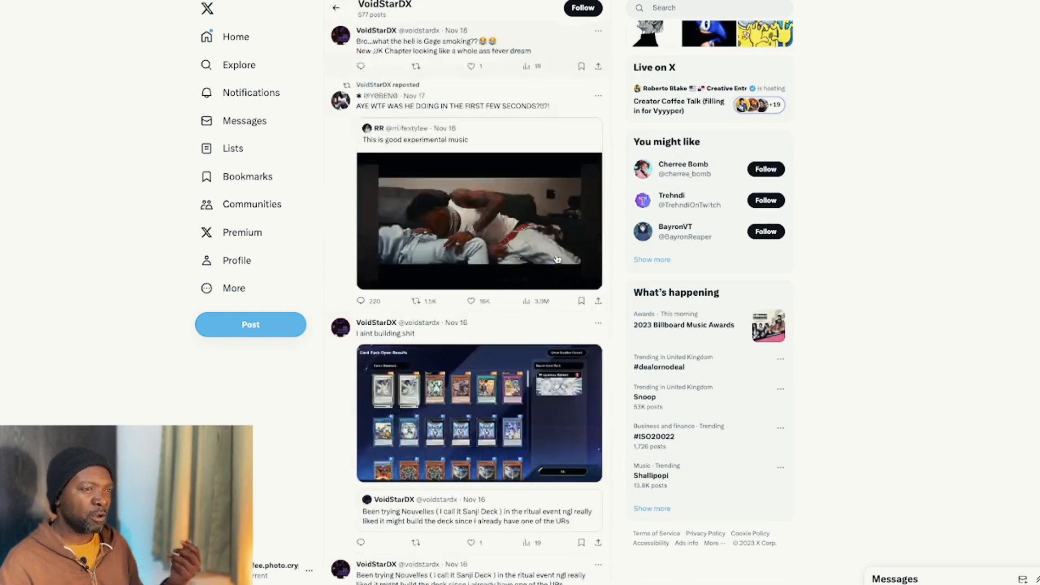
pyautogui.scroll(-3)
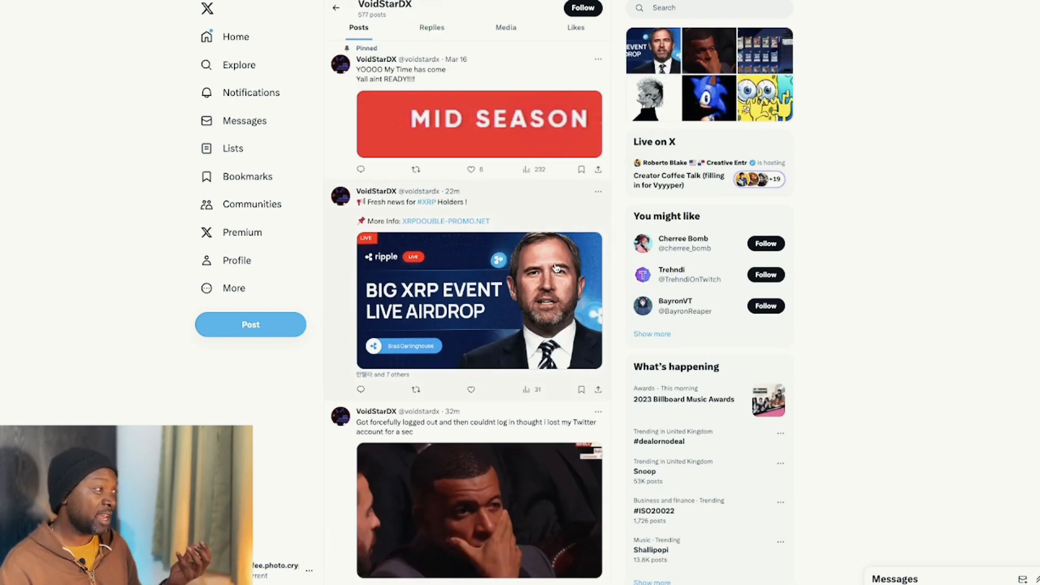
pyautogui.scroll(3)
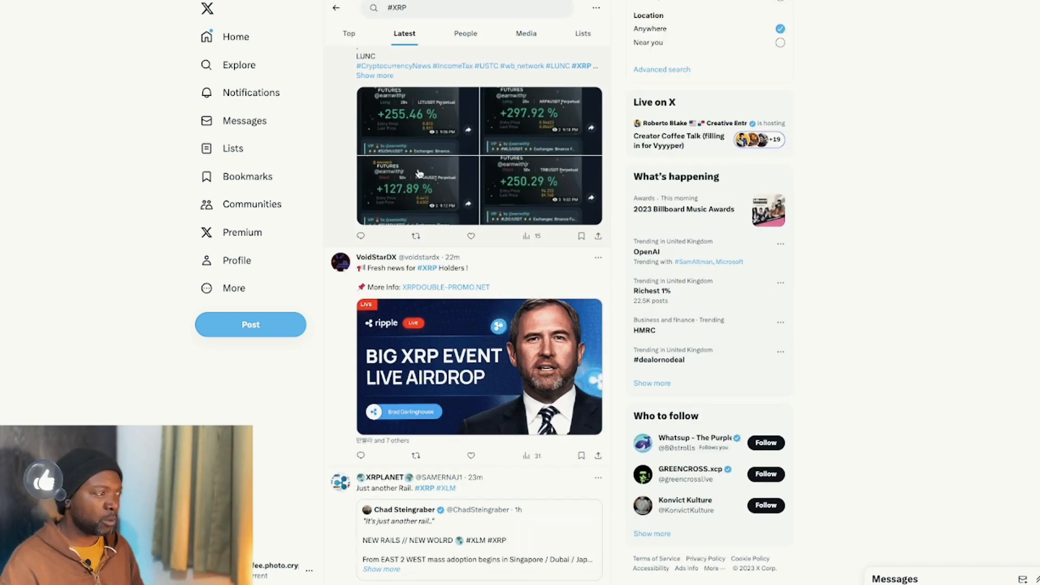
# Scroll past repeated airdrop copies to the BeInCrypto Spanish Ripple and BTCMTX presale posts.
pyautogui.scroll(-3)
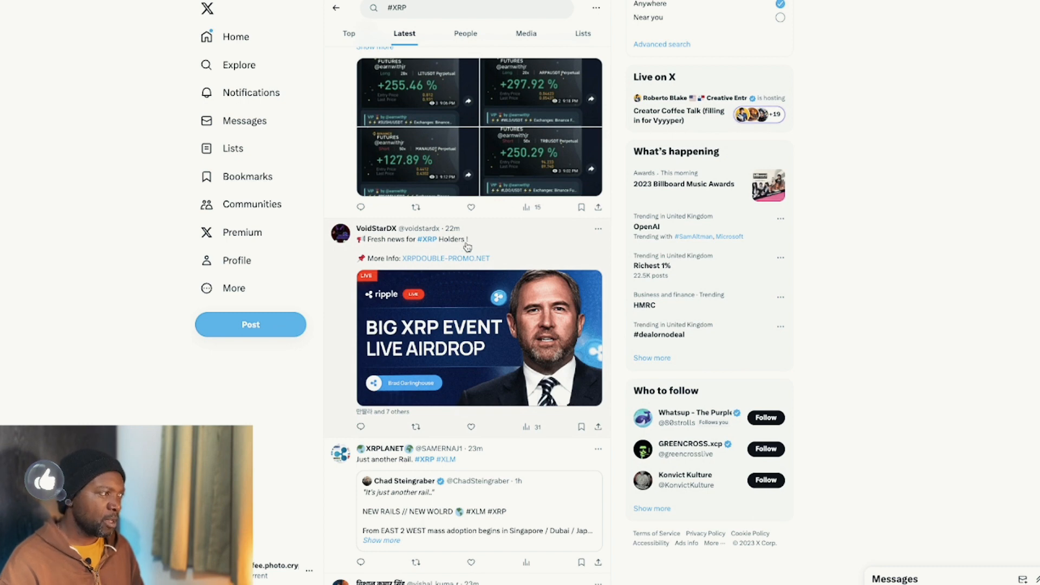
pyautogui.moveTo(496, 239)
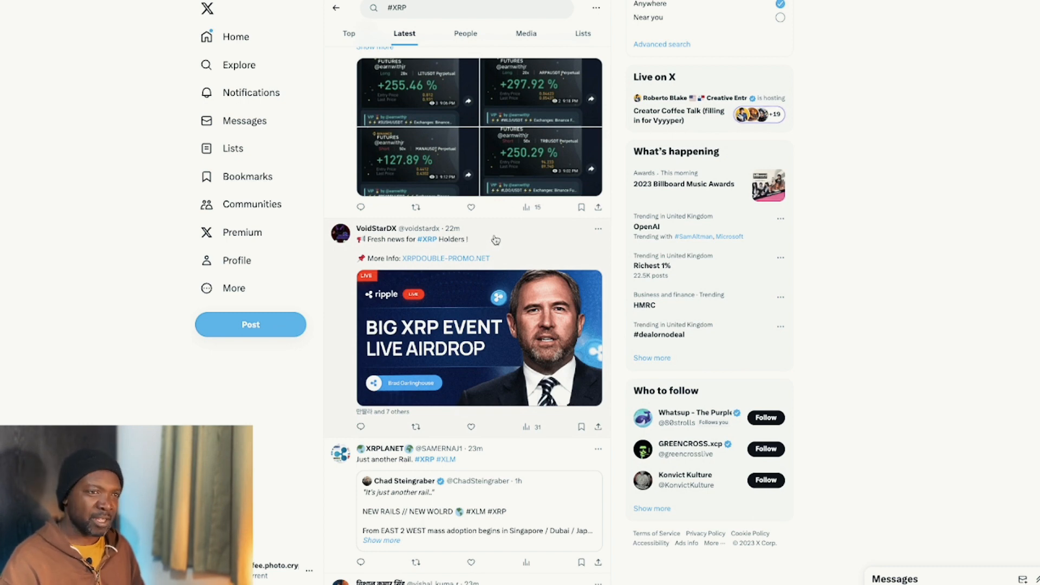
pyautogui.scroll(-3)
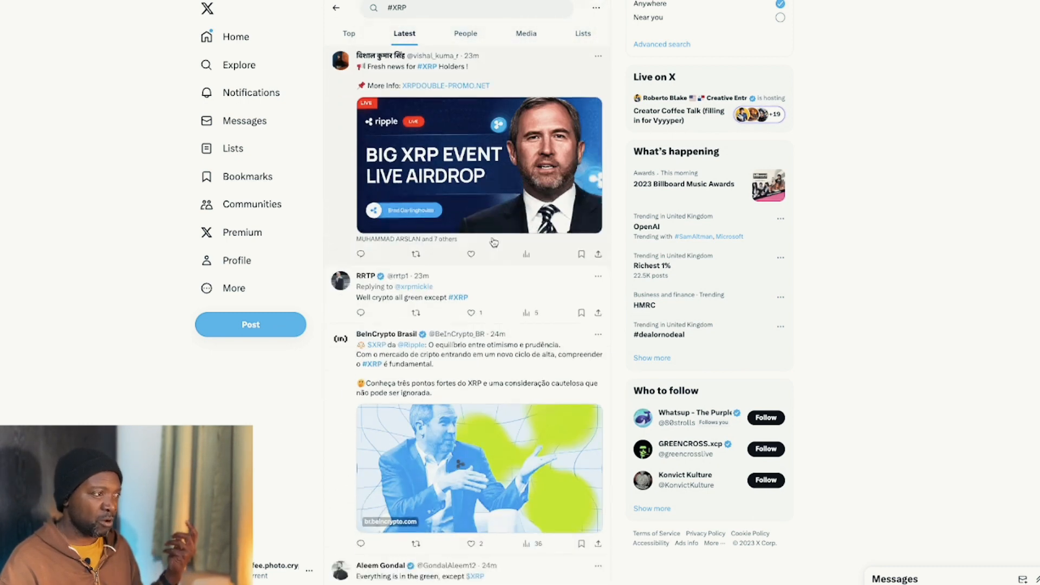
pyautogui.scroll(-3)
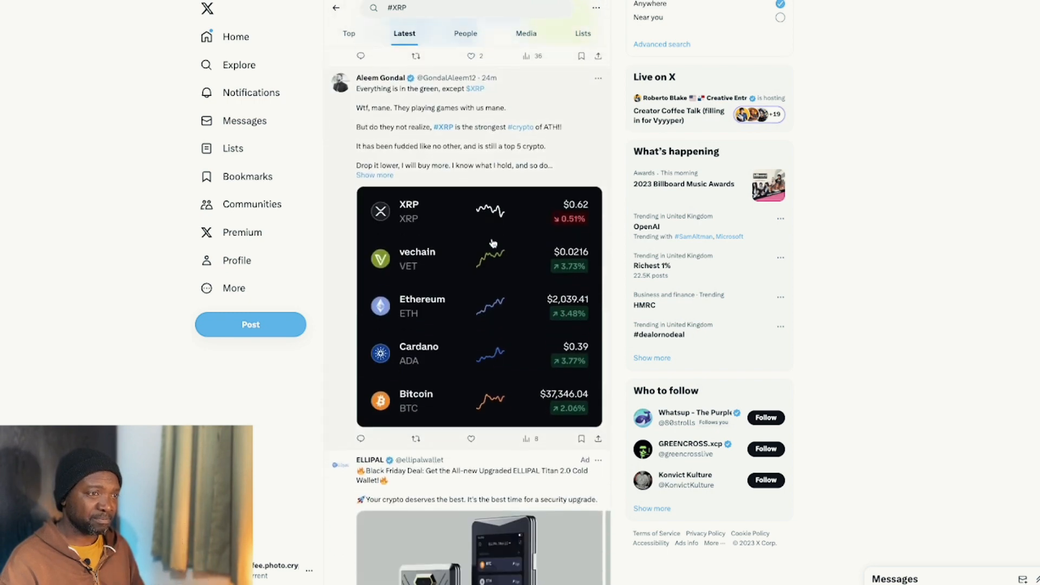
pyautogui.scroll(3)
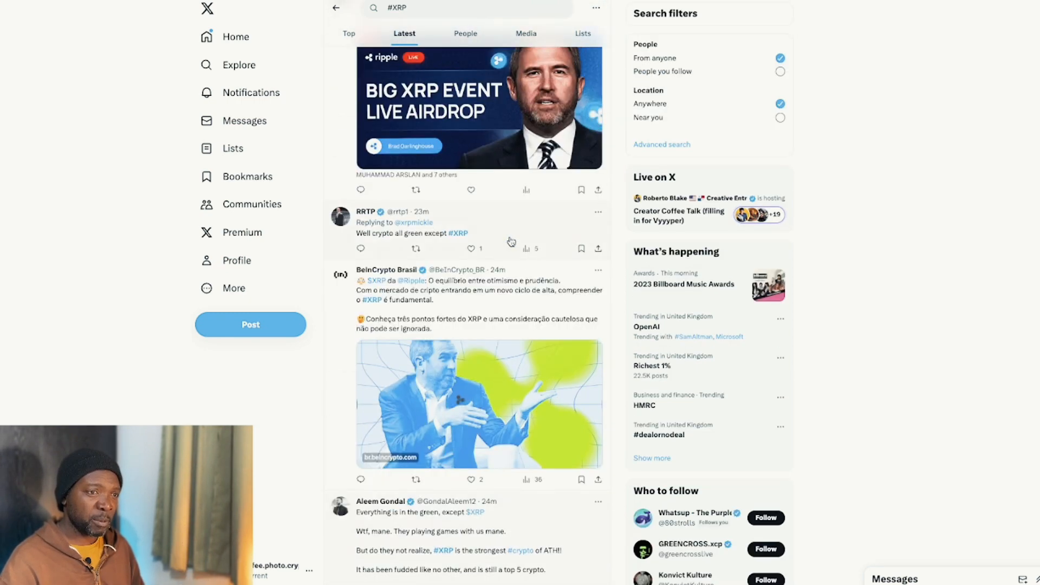
pyautogui.scroll(3)
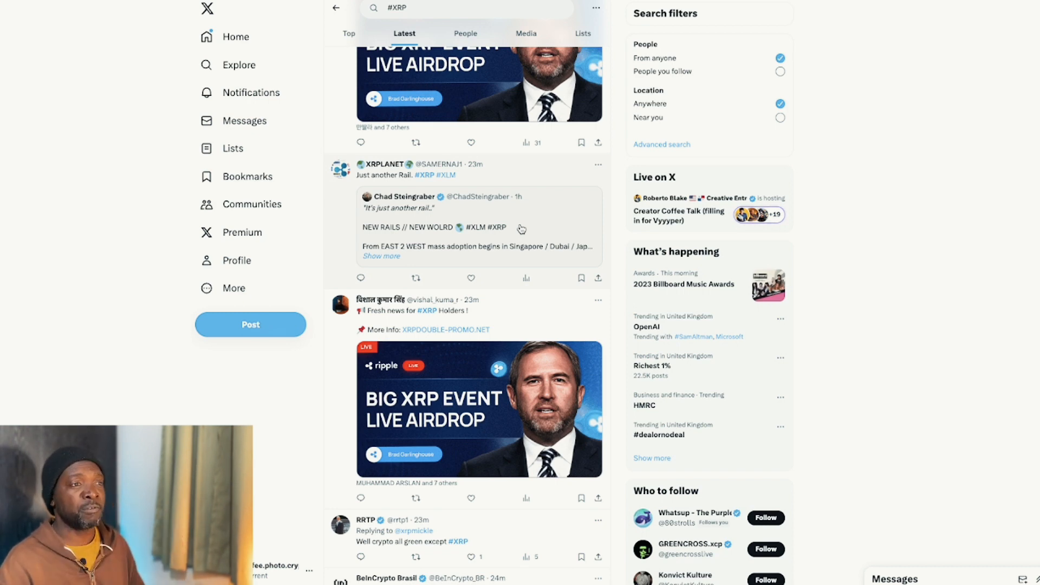
pyautogui.scroll(3)
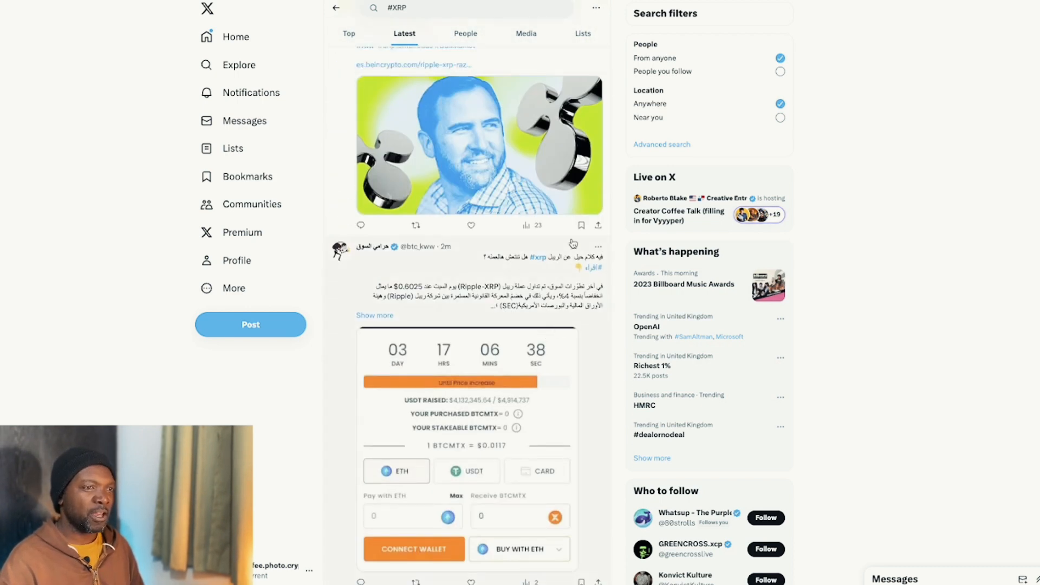
pyautogui.scroll(3)
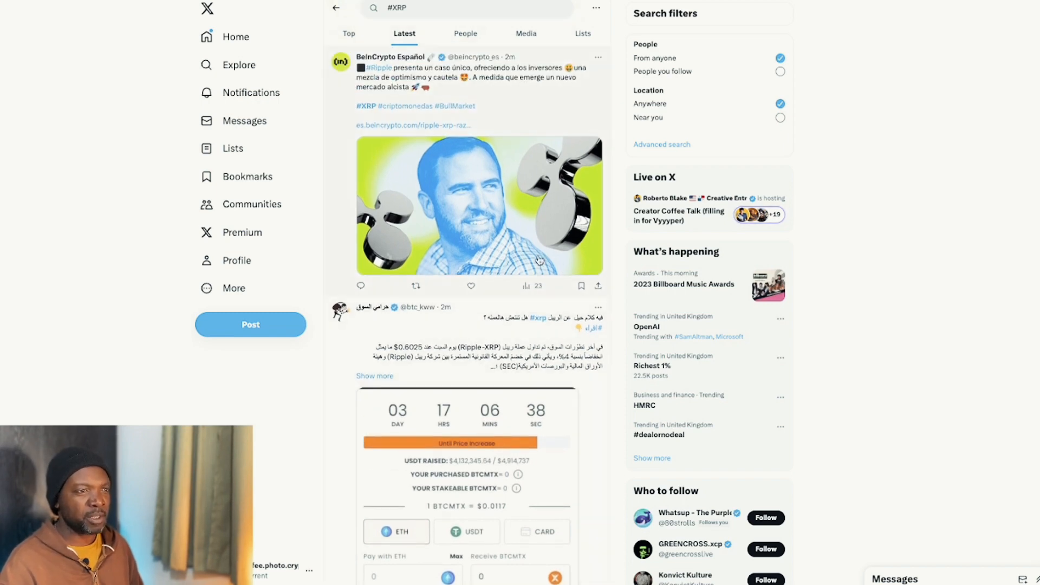
pyautogui.scroll(-3)
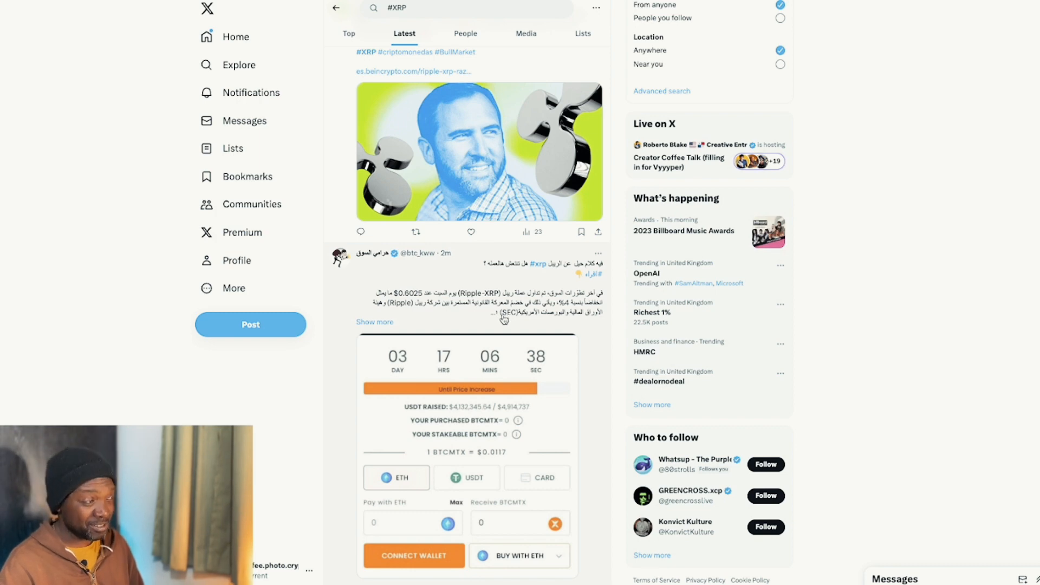
pyautogui.moveTo(540, 269)
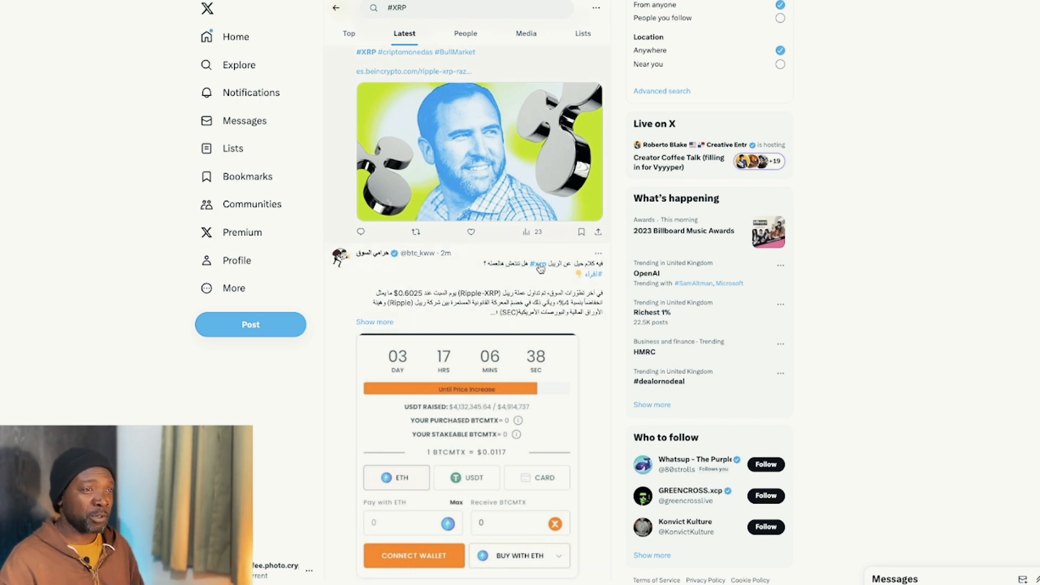
pyautogui.scroll(3)
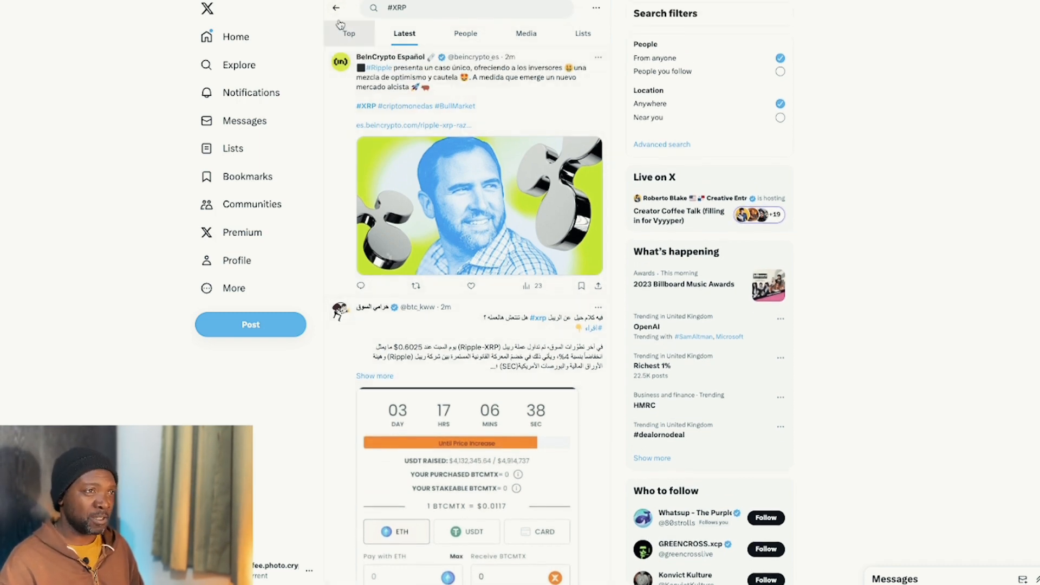
# Switch the xrp search to Top results, showing the XRPUSD chart at 0.6193.
pyautogui.click(349, 33)
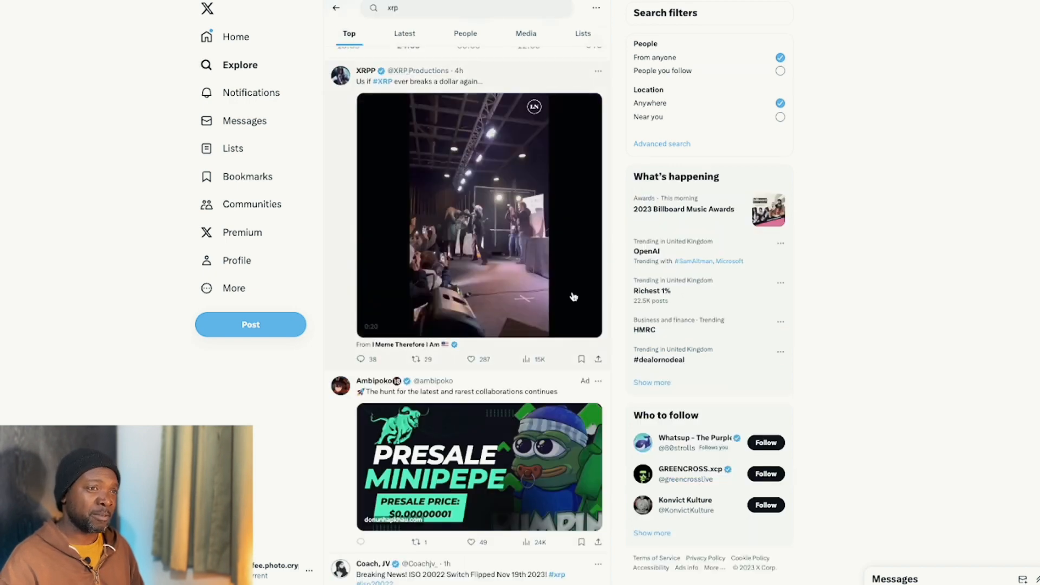
pyautogui.scroll(-3)
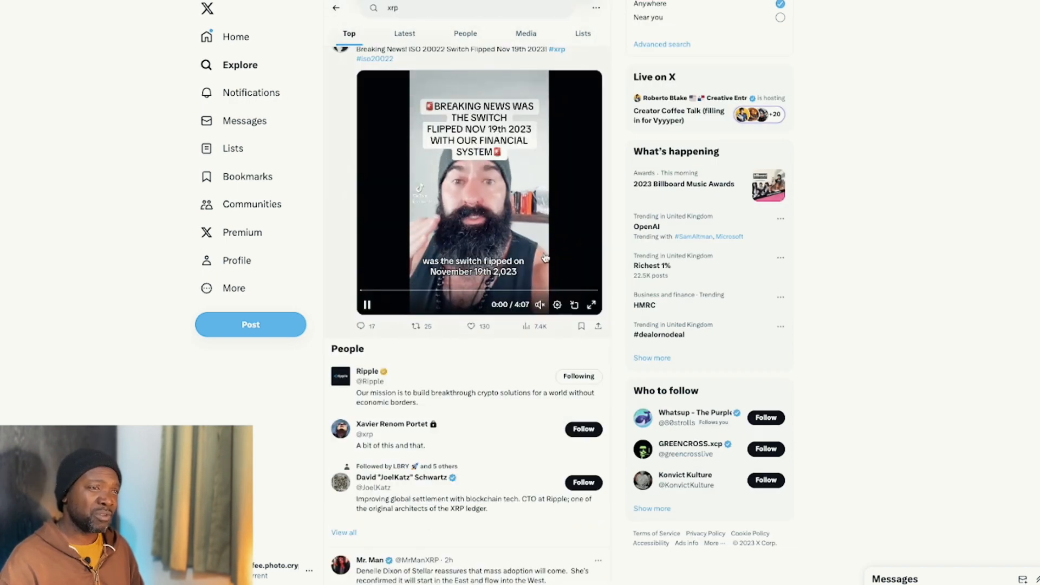
pyautogui.scroll(-3)
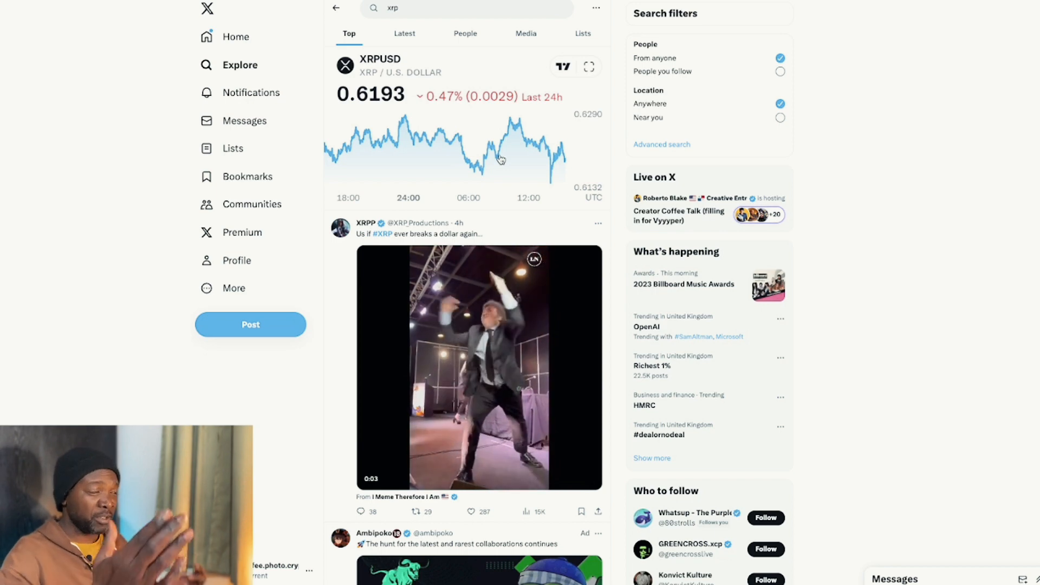
pyautogui.click(479, 368)
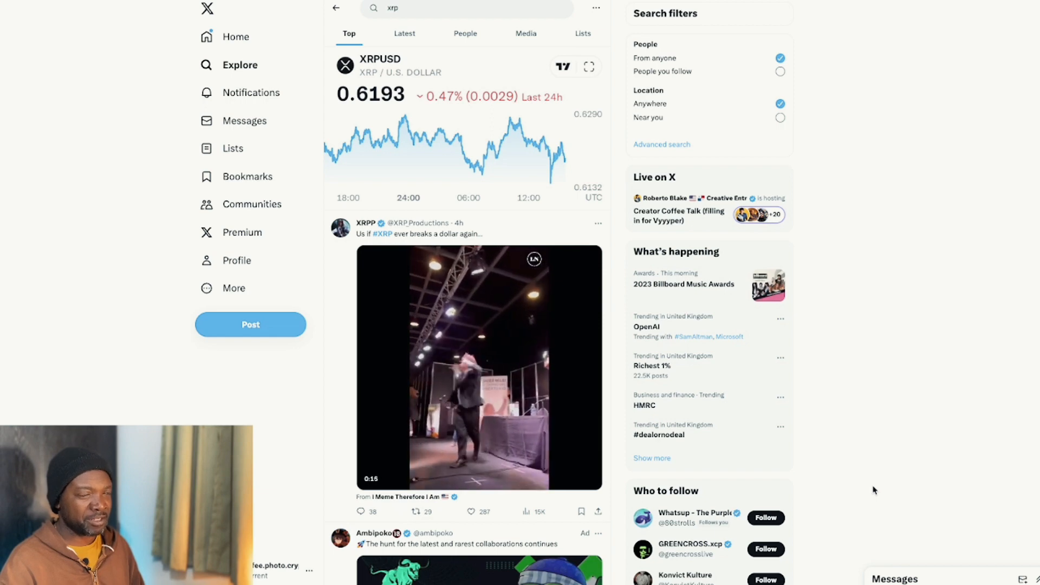
pyautogui.moveTo(891, 273)
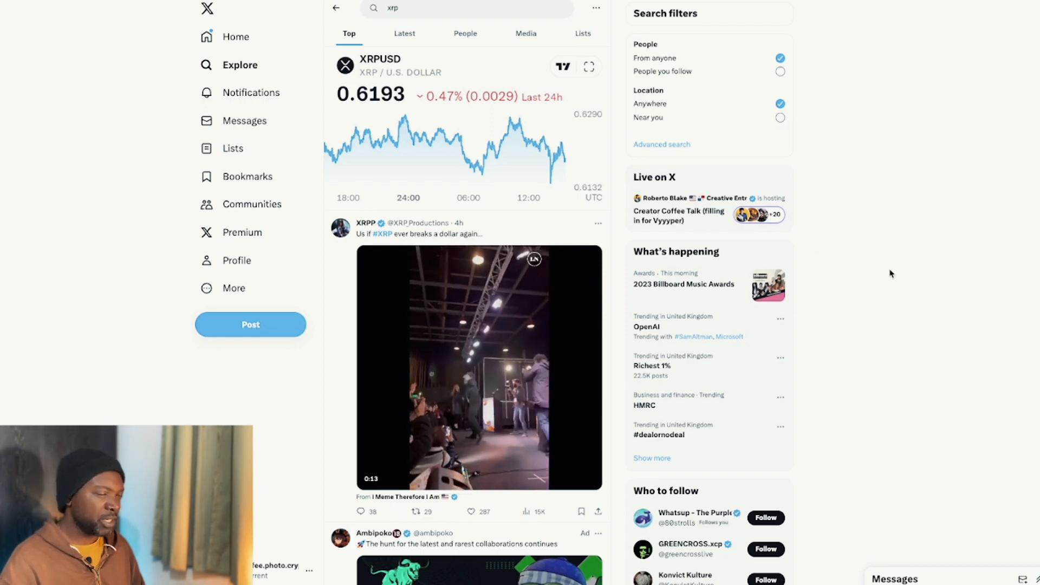
pyautogui.moveTo(918, 337)
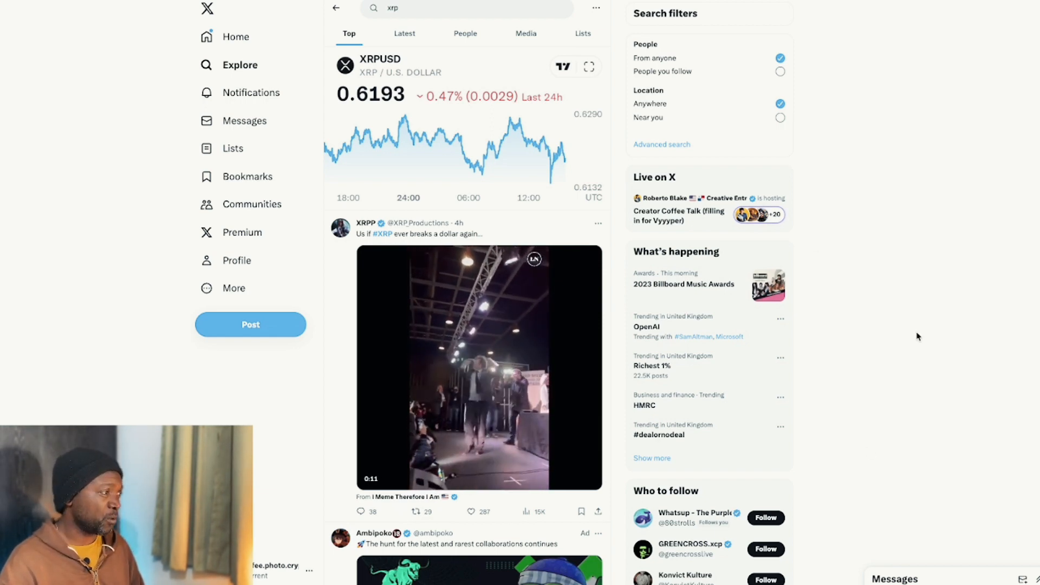